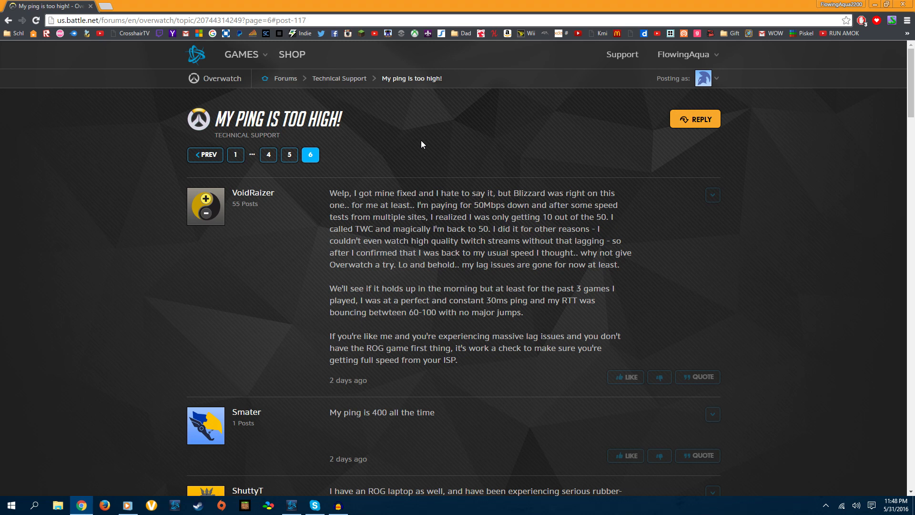
pyautogui.moveTo(395, 144)
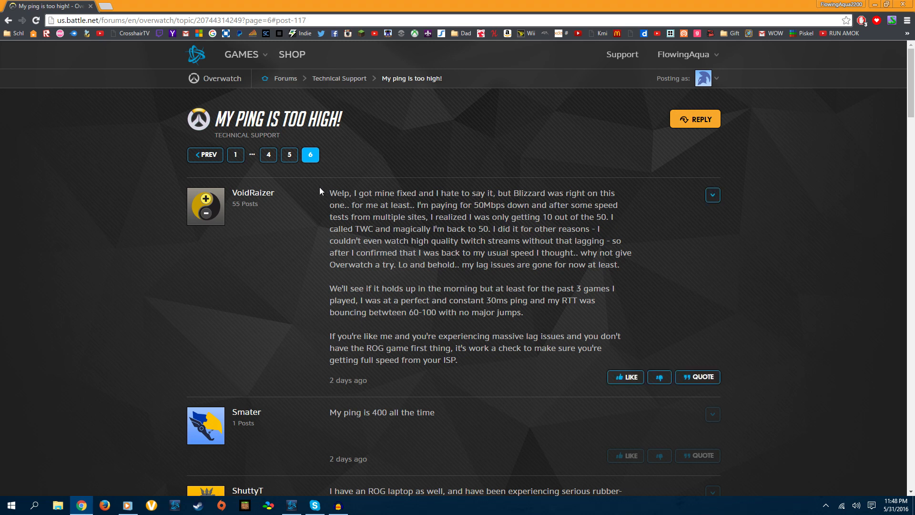
pyautogui.moveTo(310, 193)
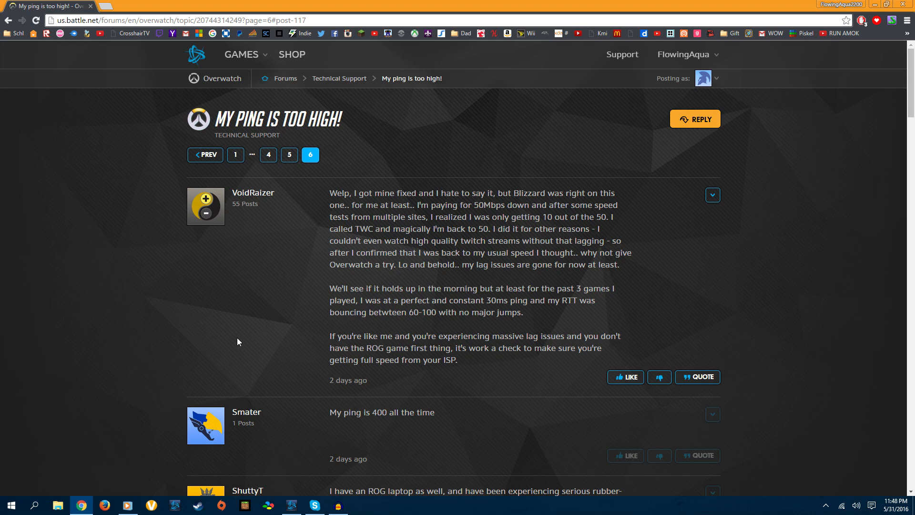
# Scroll down page six to the replies crediting uninstalling ASUS GameFirst with lower ping.
pyautogui.scroll(-3)
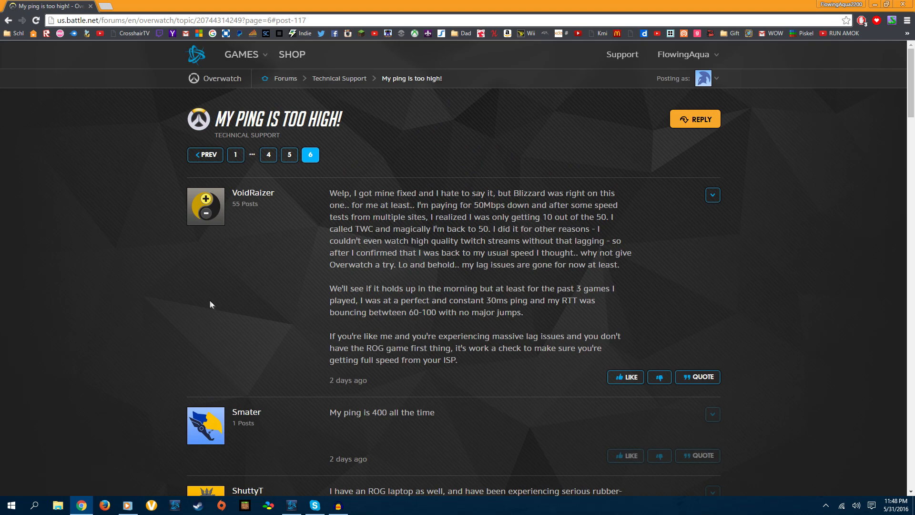
pyautogui.moveTo(225, 194)
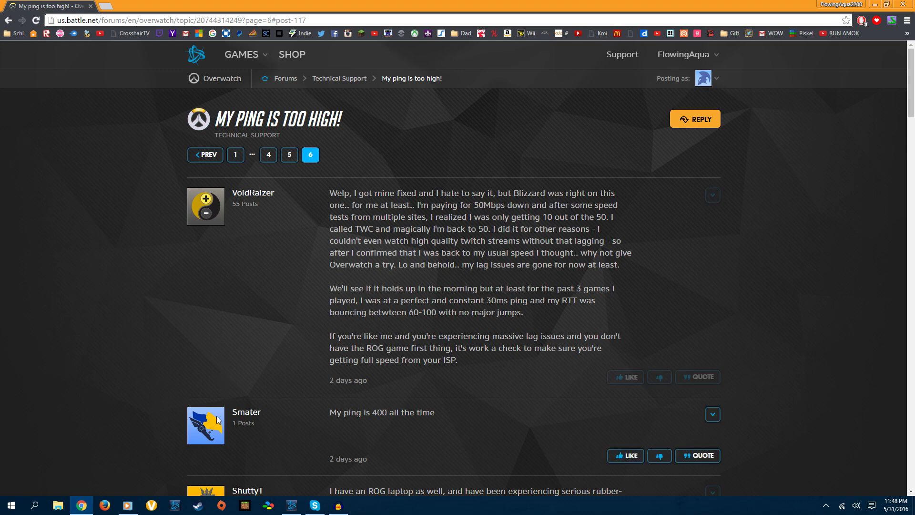
pyautogui.scroll(-3)
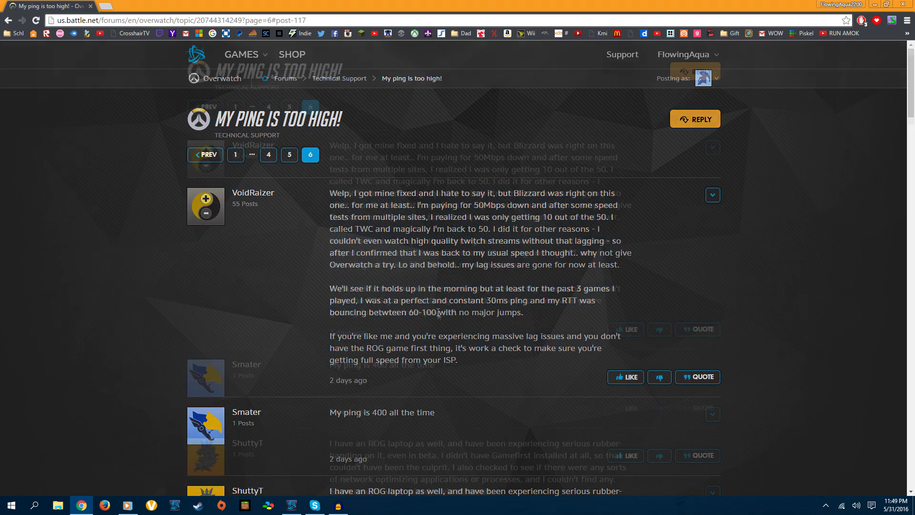
pyautogui.scroll(-3)
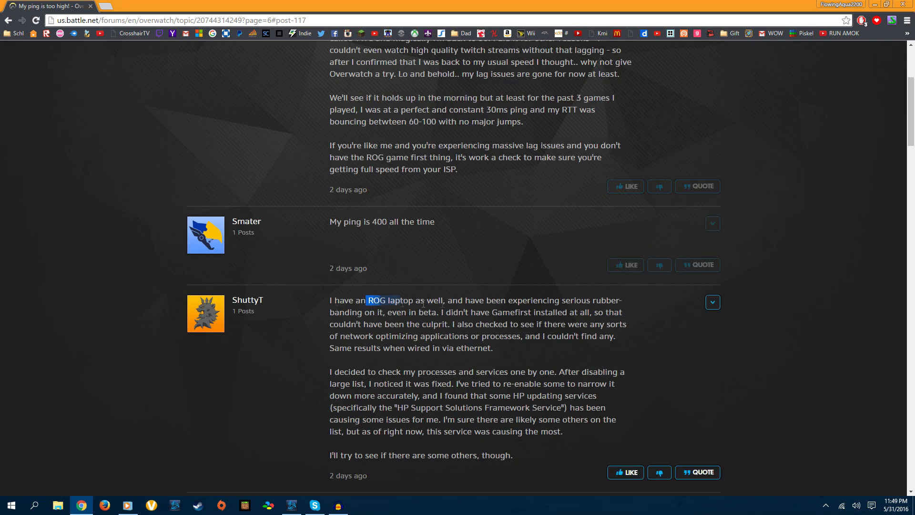
pyautogui.scroll(-3)
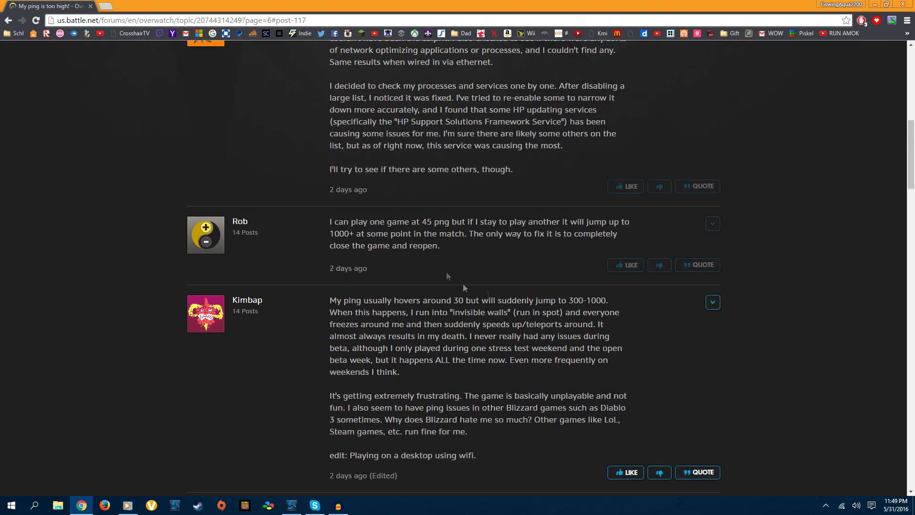
pyautogui.scroll(-3)
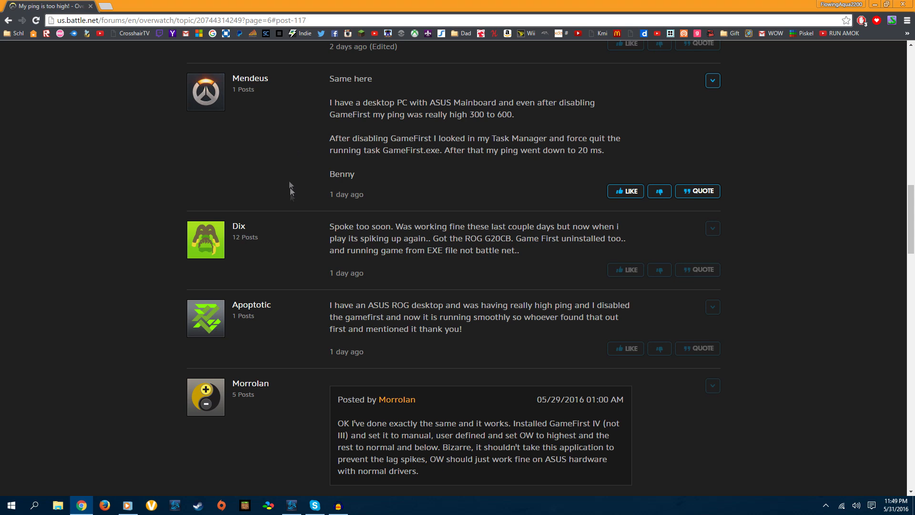
pyautogui.moveTo(286, 346)
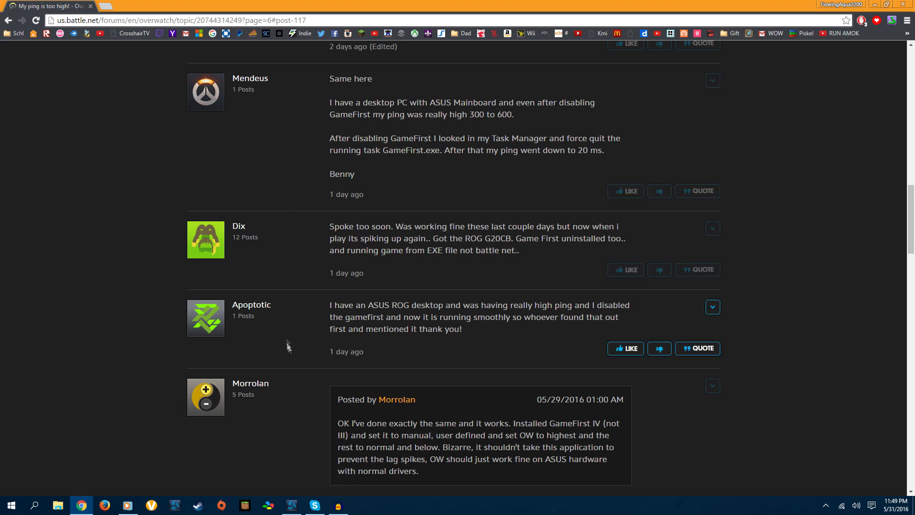
pyautogui.scroll(3)
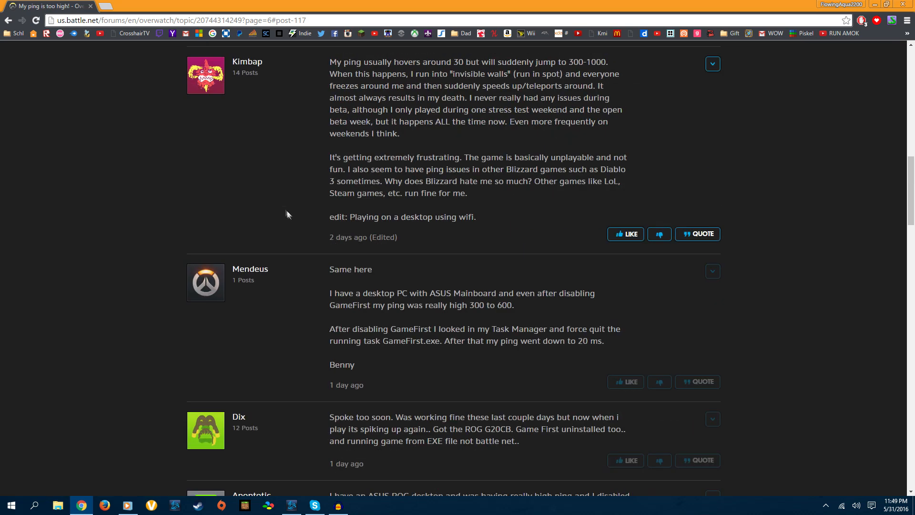
pyautogui.scroll(-3)
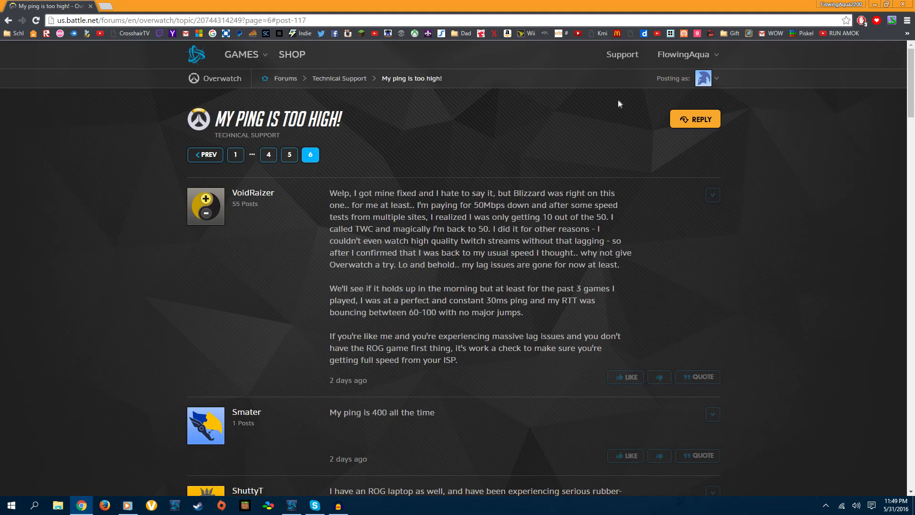
pyautogui.moveTo(572, 163)
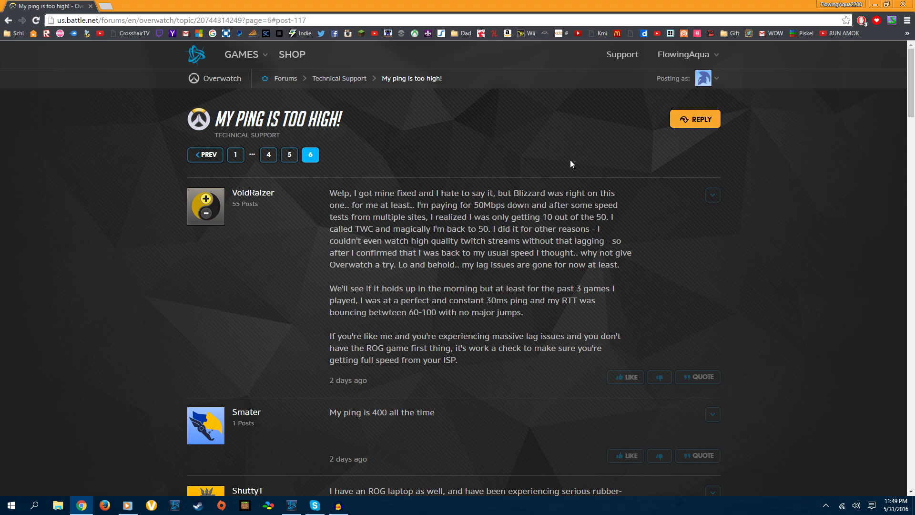
pyautogui.moveTo(655, 166)
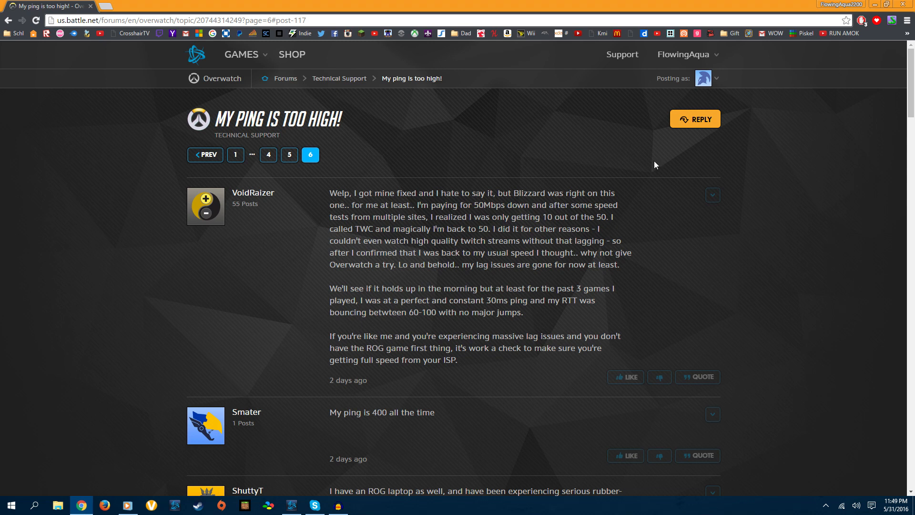
pyautogui.moveTo(650, 337)
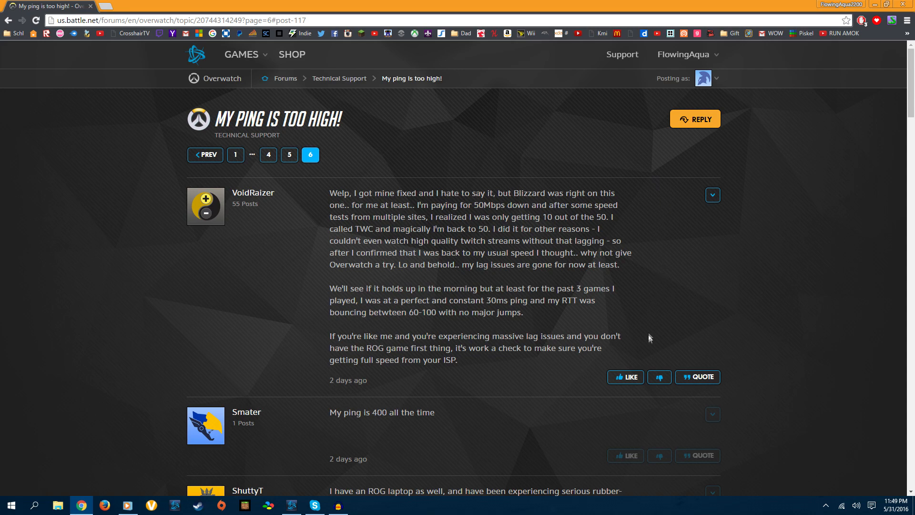
pyautogui.scroll(-3)
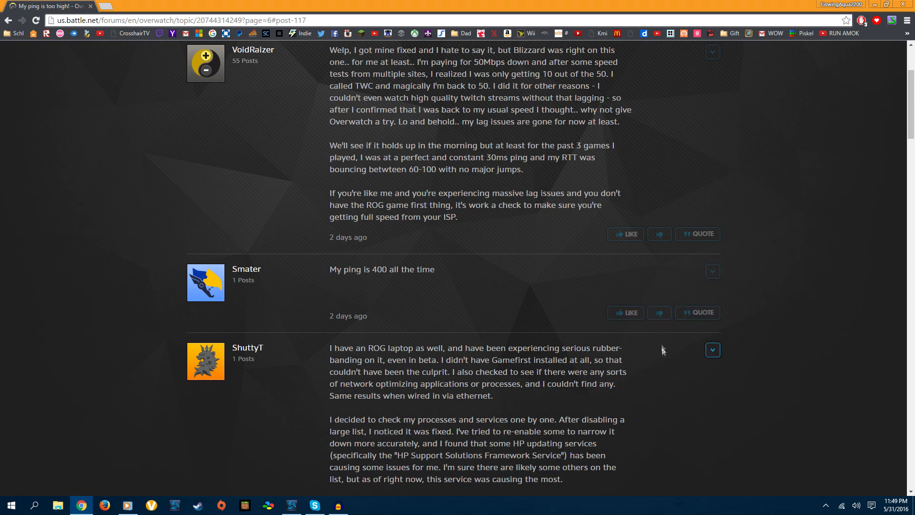
pyautogui.scroll(-3)
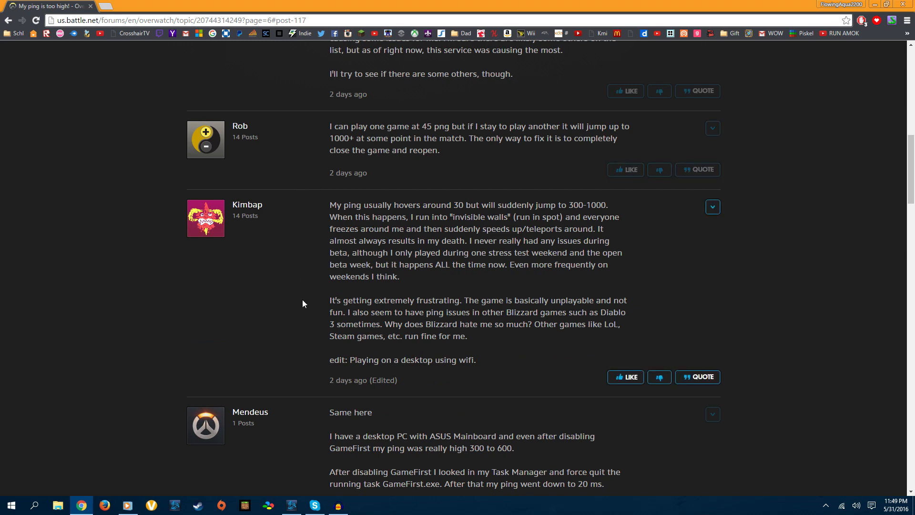
pyautogui.scroll(-3)
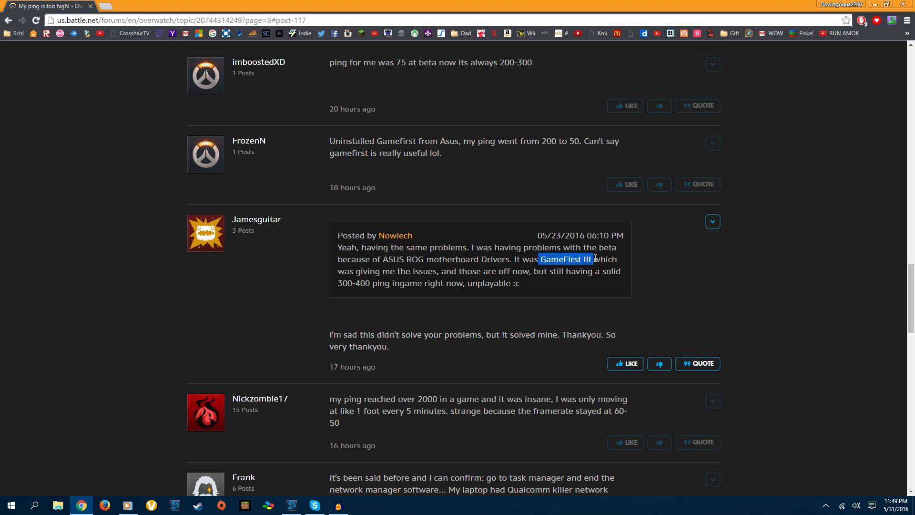
# Search the Start menu for 'gamefir' to find GameFirst III.
pyautogui.click(11, 505)
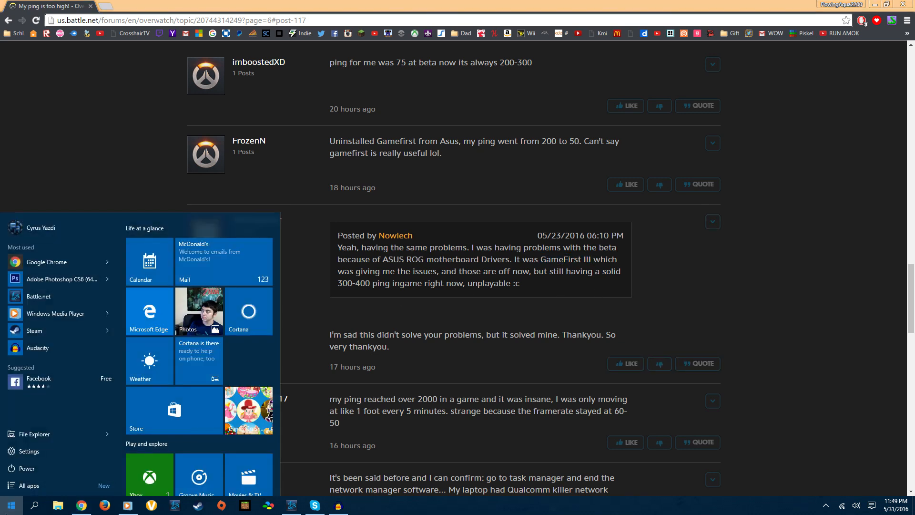
pyautogui.write('gamefir')
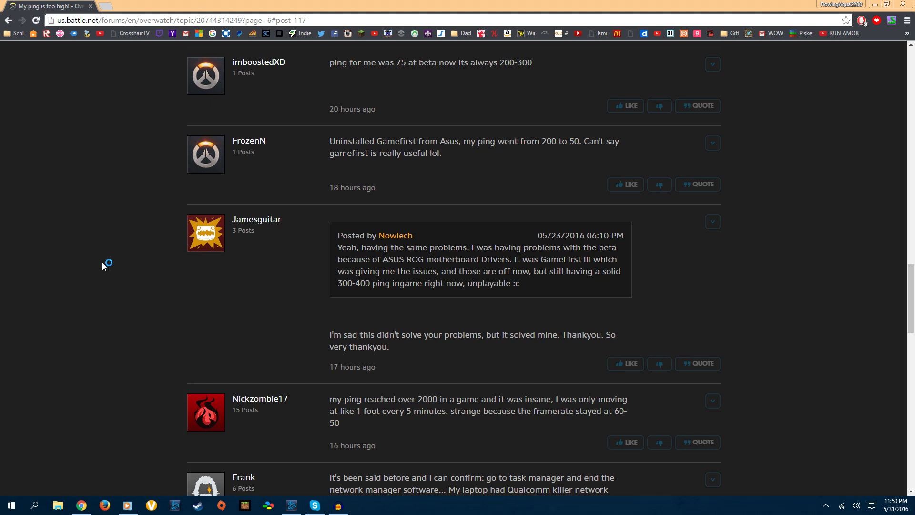
# Launch GameFirst III with its Function switch off, then minimize its window.
pyautogui.click(360, 505)
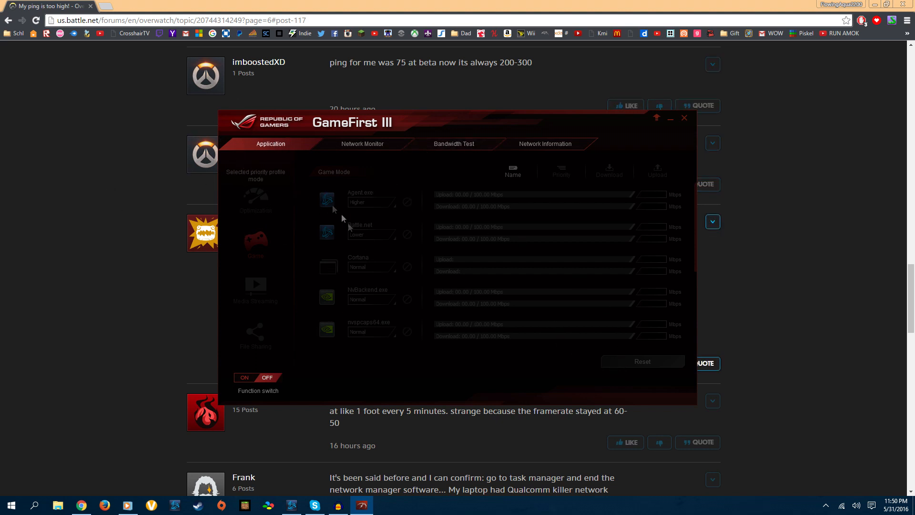
pyautogui.moveTo(601, 375)
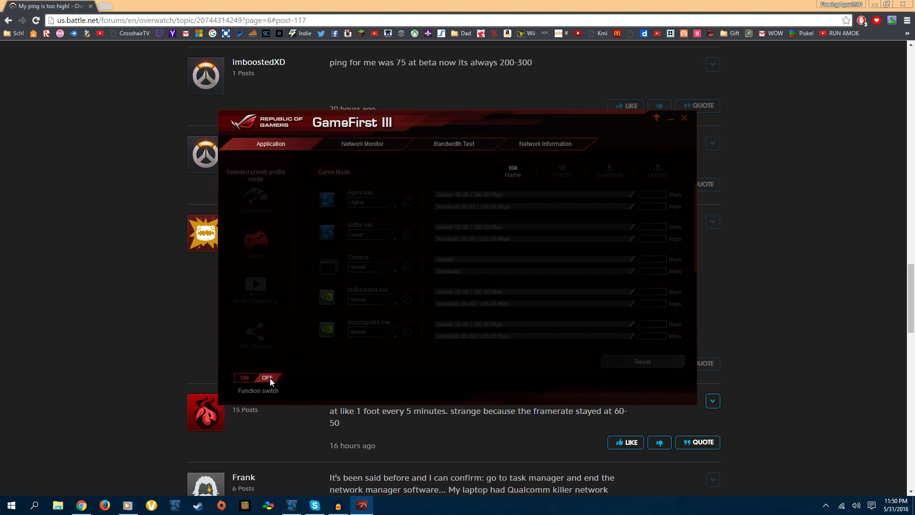
pyautogui.moveTo(330, 367)
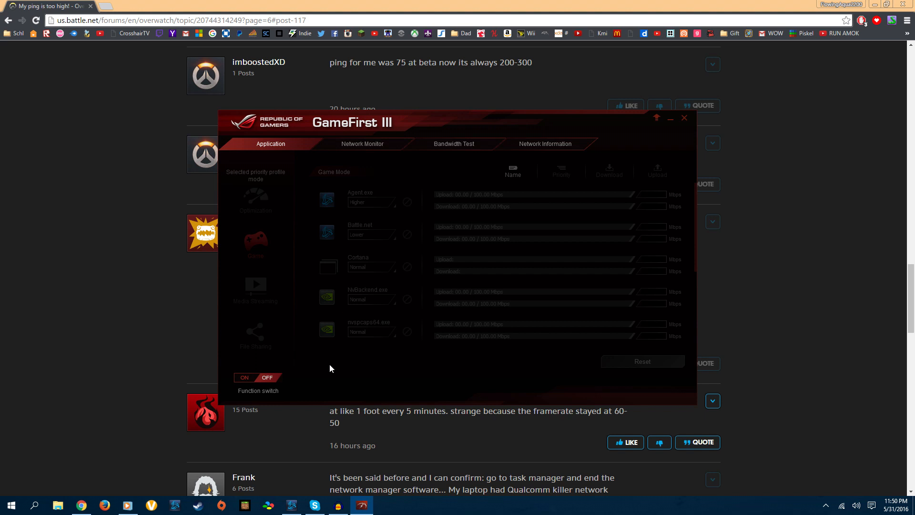
pyautogui.click(684, 117)
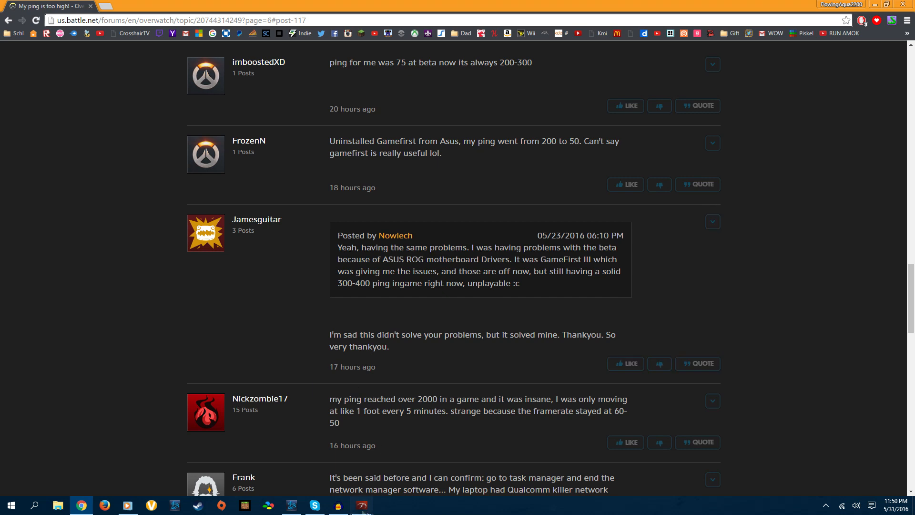
# Restore GameFirst III from the taskbar, close it, and return to the thread.
pyautogui.click(361, 504)
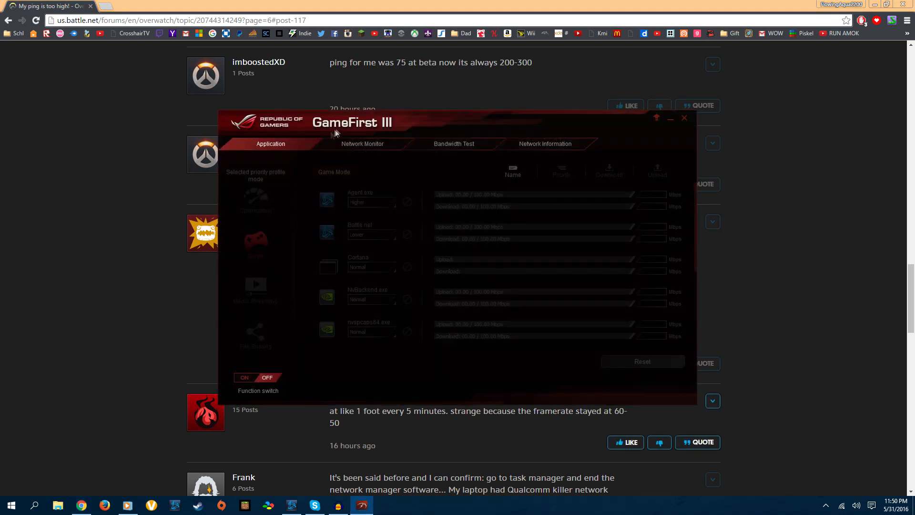
pyautogui.click(684, 117)
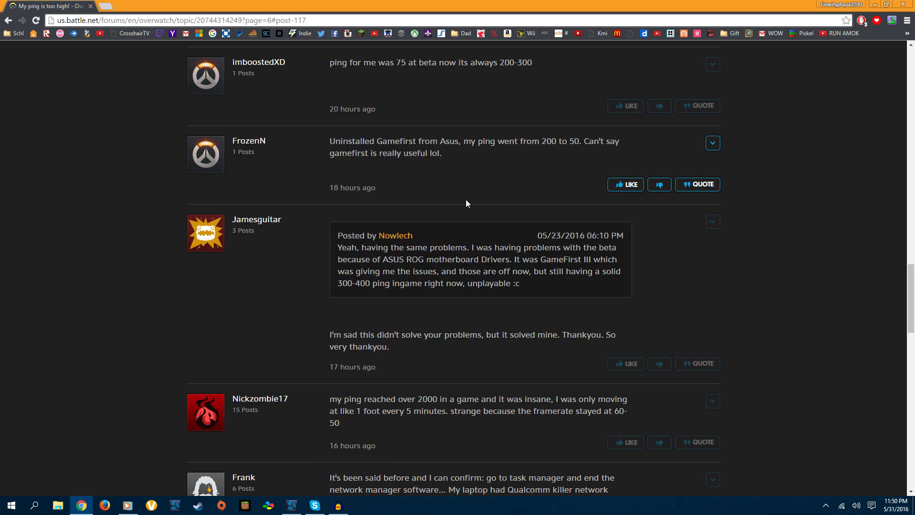
pyautogui.scroll(-3)
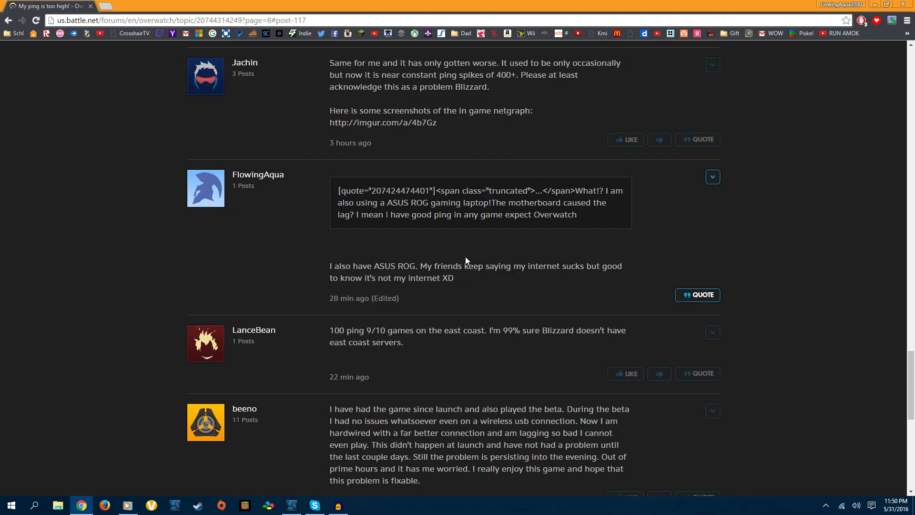
pyautogui.moveTo(452, 359)
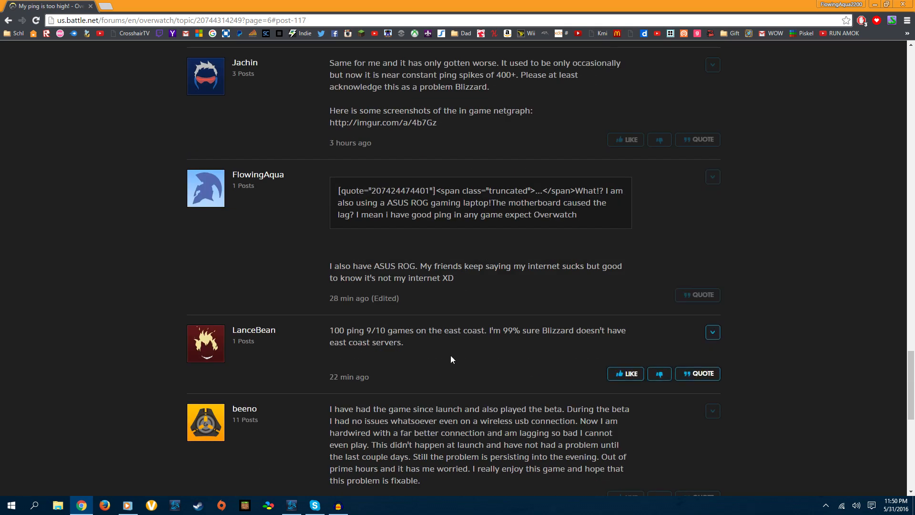
pyautogui.scroll(-3)
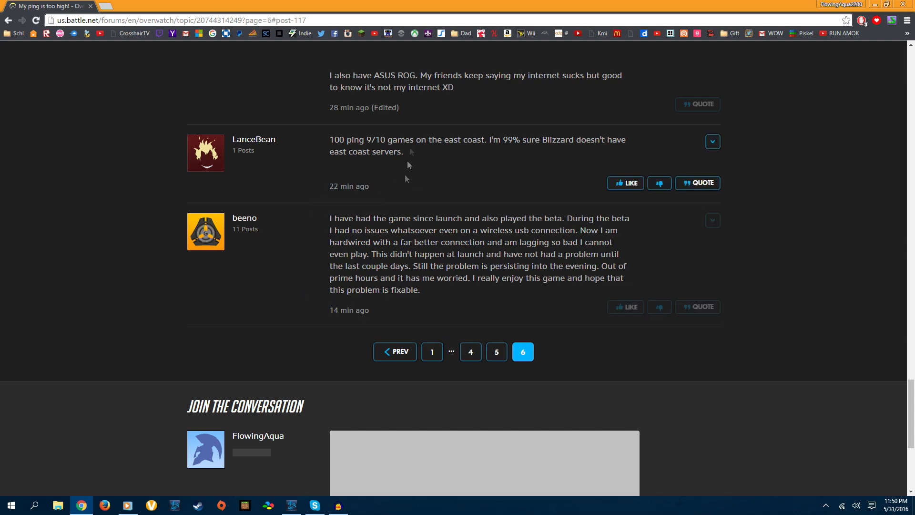
pyautogui.scroll(-3)
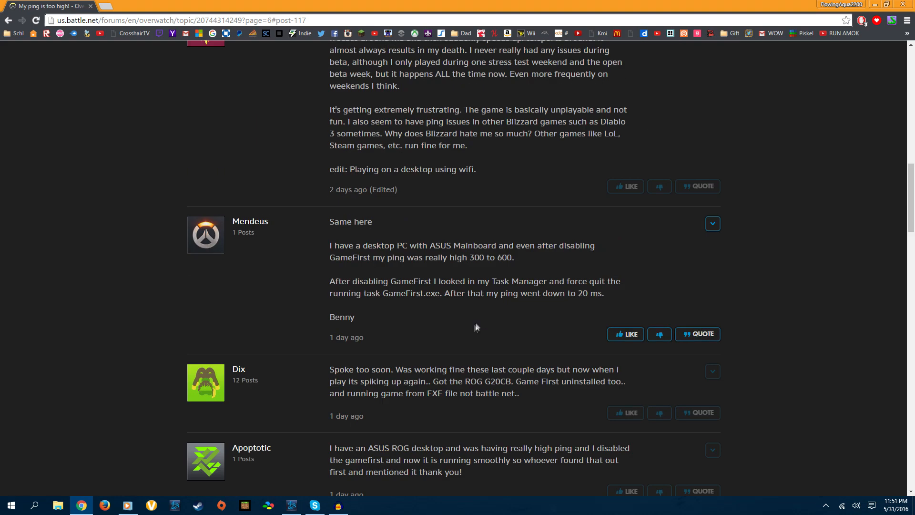
pyautogui.scroll(3)
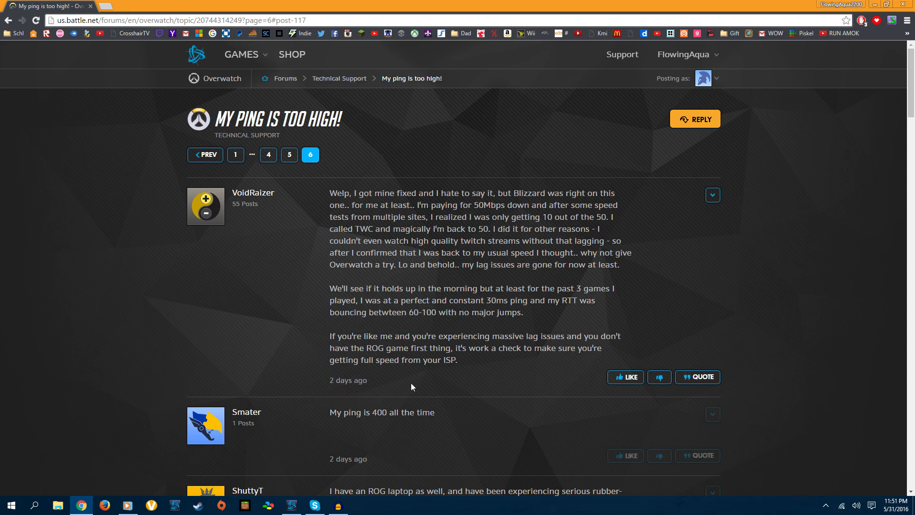
pyautogui.scroll(-3)
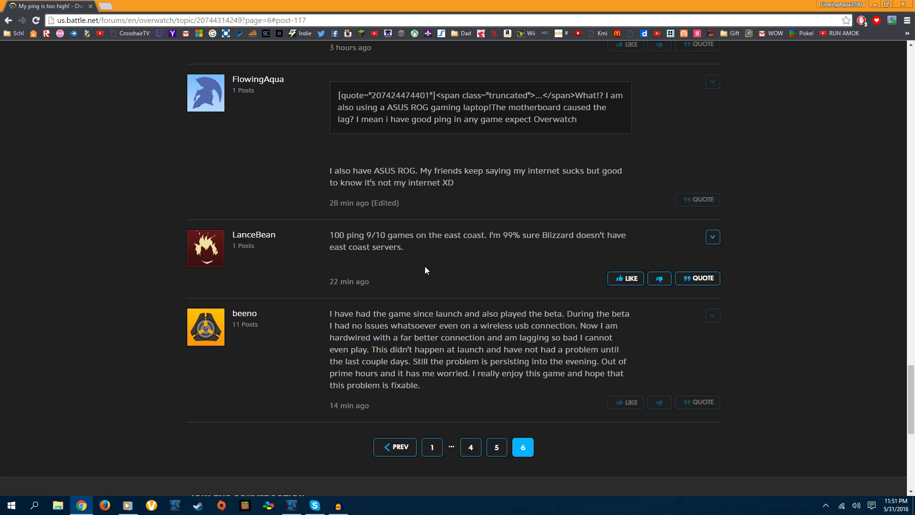
pyautogui.moveTo(307, 118)
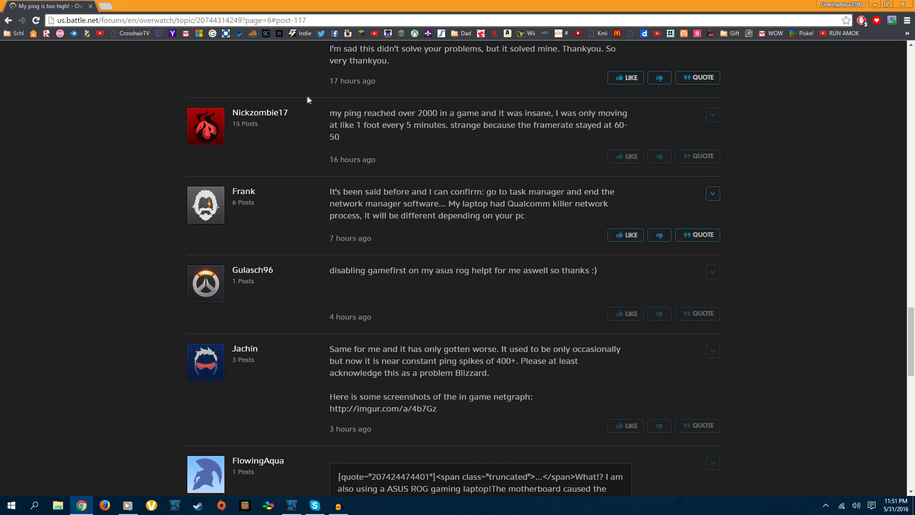
pyautogui.scroll(-3)
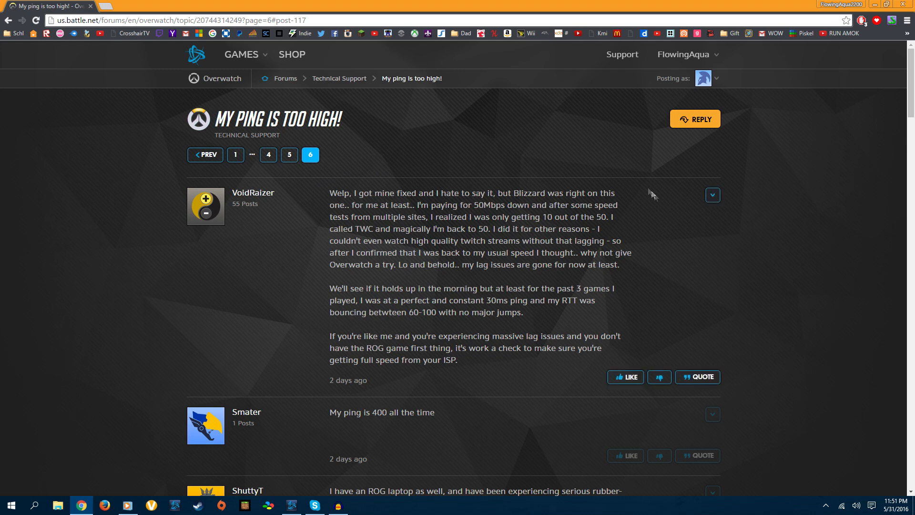
pyautogui.scroll(-3)
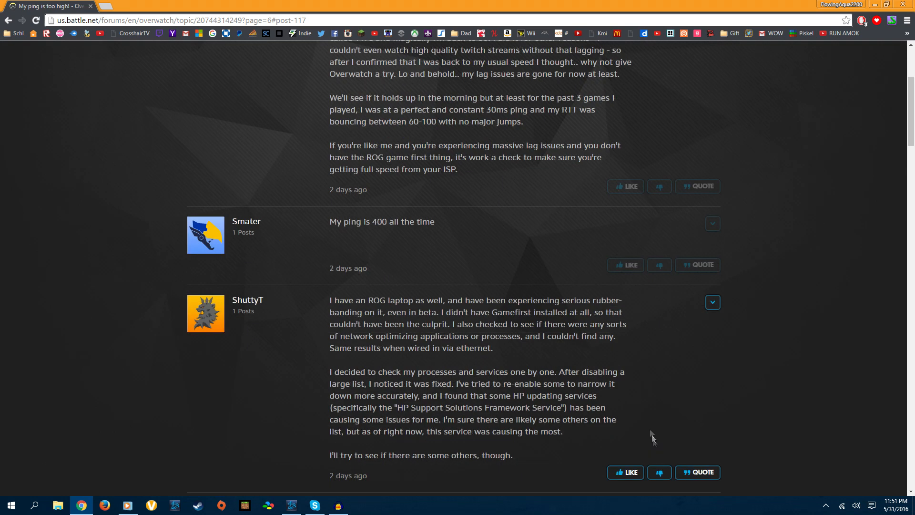
pyautogui.scroll(-3)
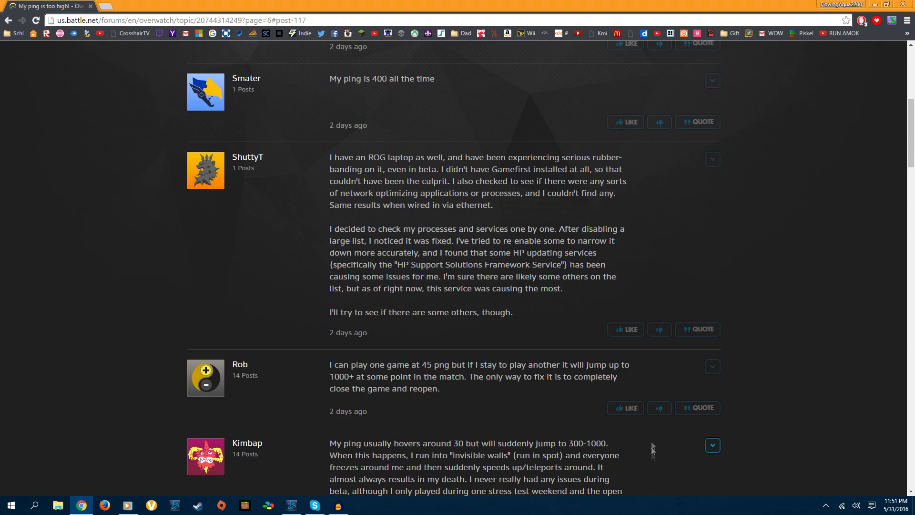
pyautogui.scroll(-3)
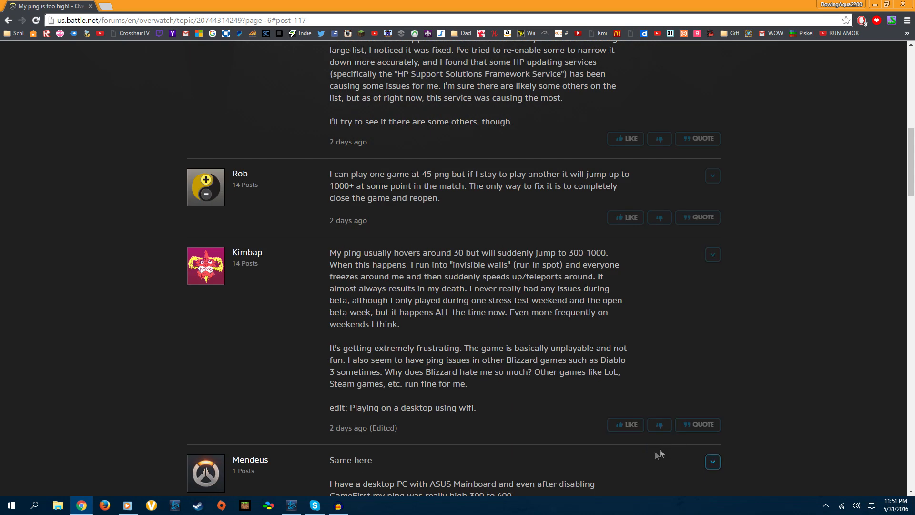
pyautogui.moveTo(335, 221)
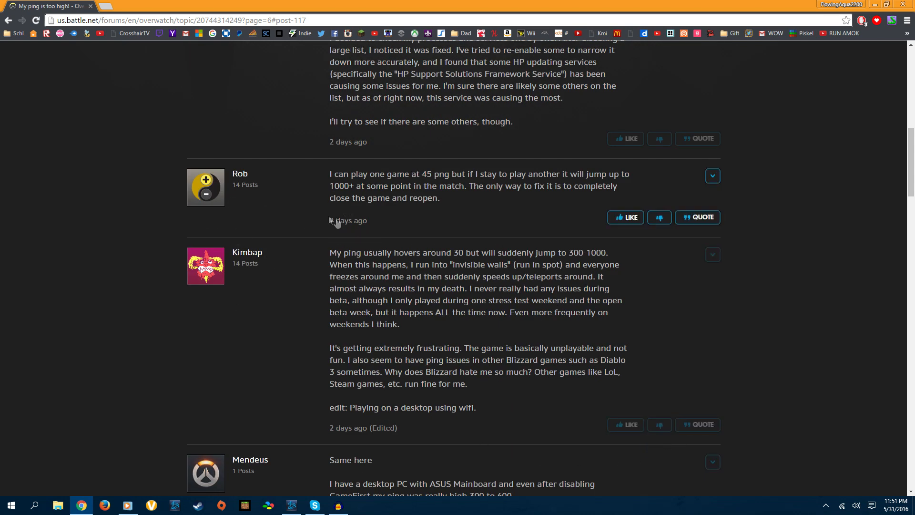
pyautogui.scroll(-3)
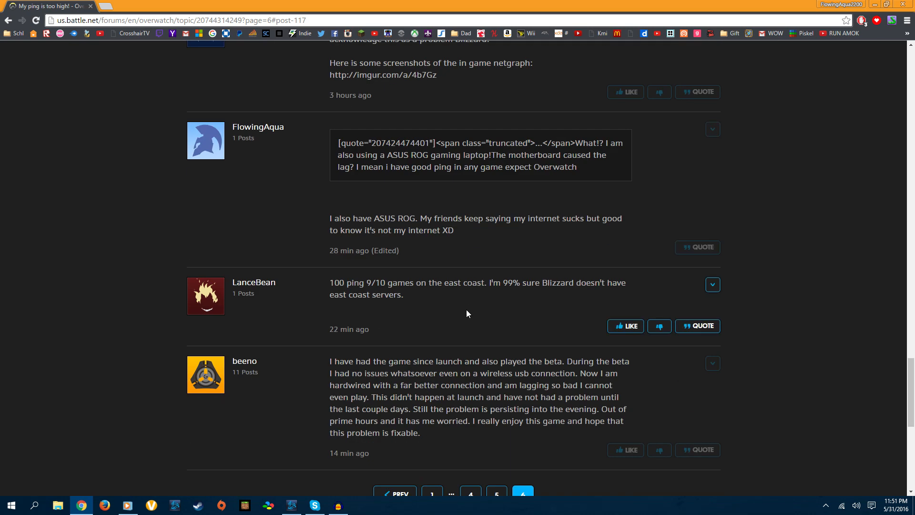